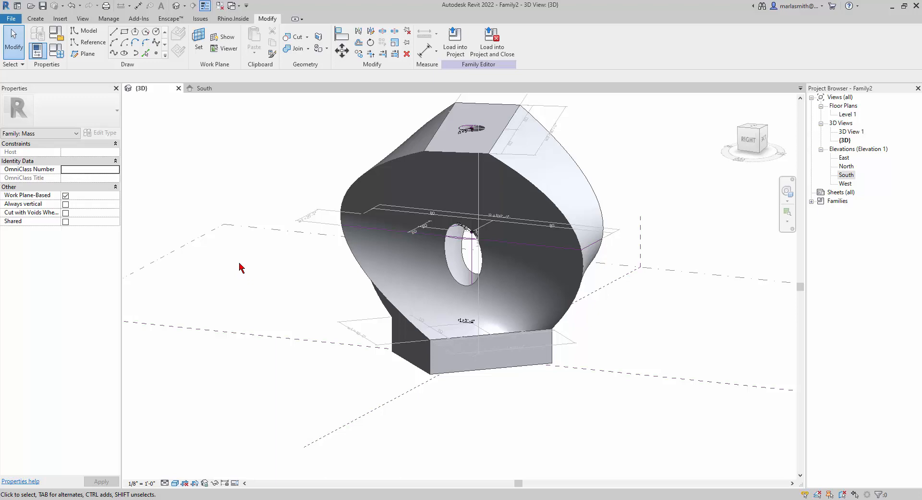
mouse_move(613, 418)
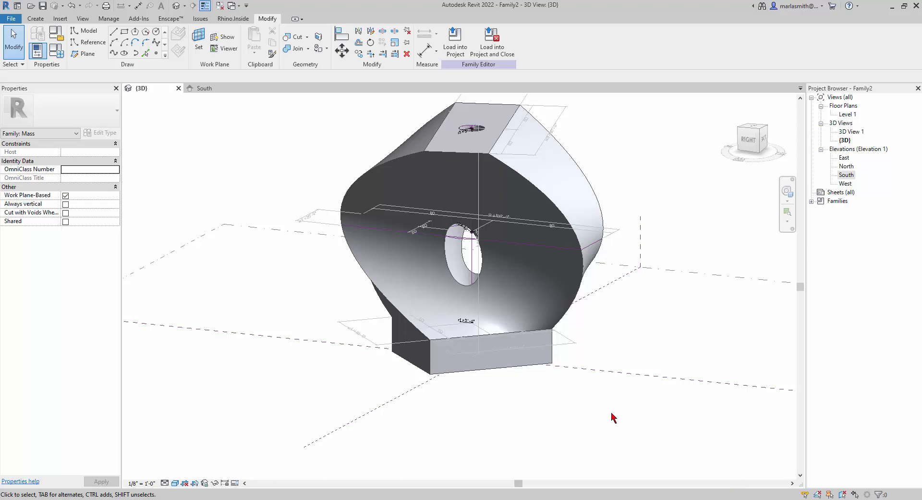
Step: Orbit the 3D view to inspect the twisted upper form from another side
left_click_drag(612, 417, 261, 386)
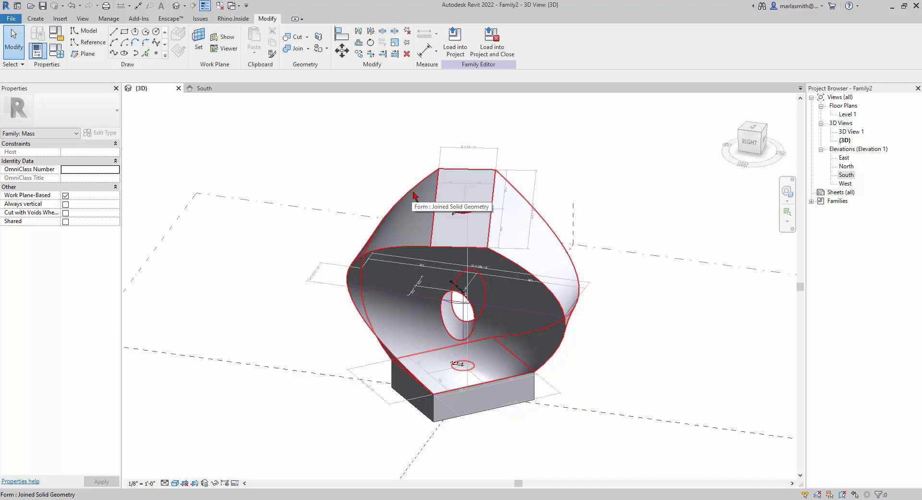
Step: Drive the upper twisted form's material by a new type parameter 'Mat Top'
left_click(453, 215)
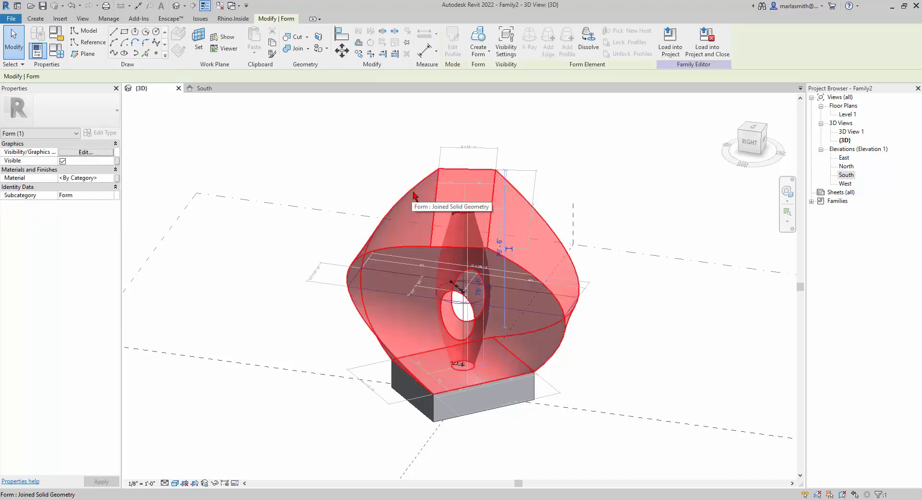
mouse_move(67, 266)
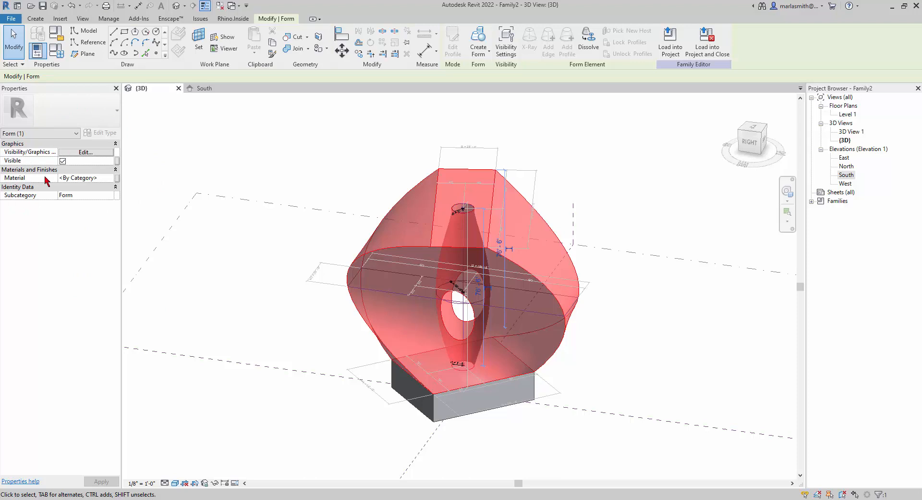
mouse_move(91, 184)
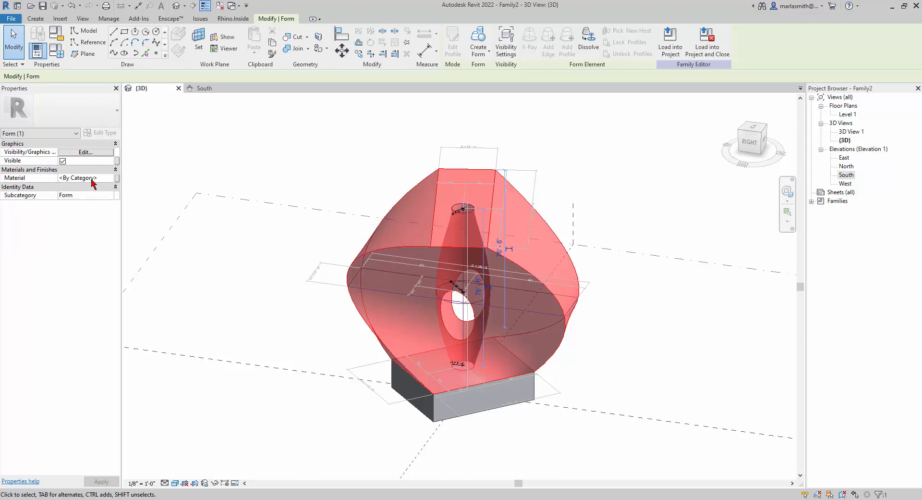
mouse_move(75, 183)
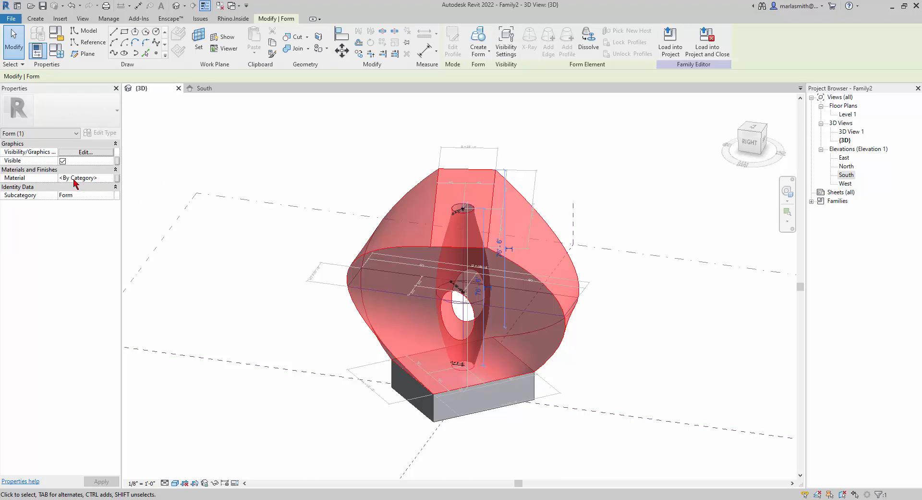
mouse_move(117, 185)
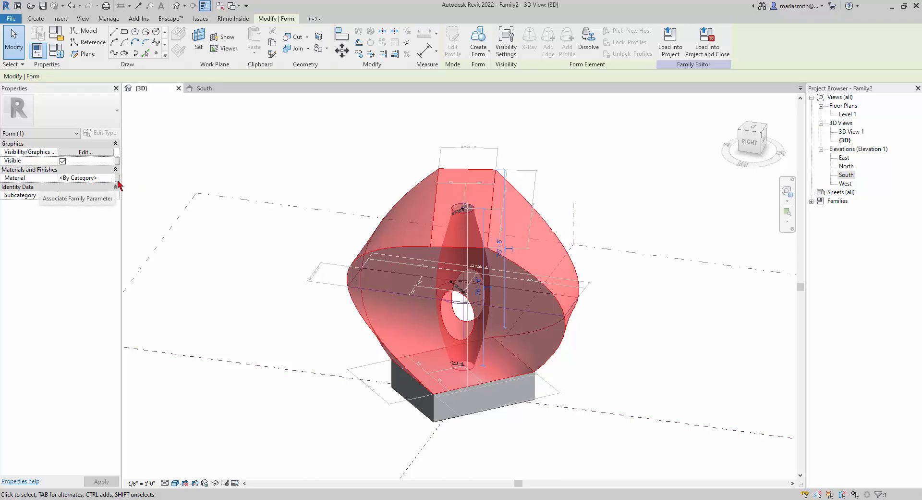
mouse_move(128, 182)
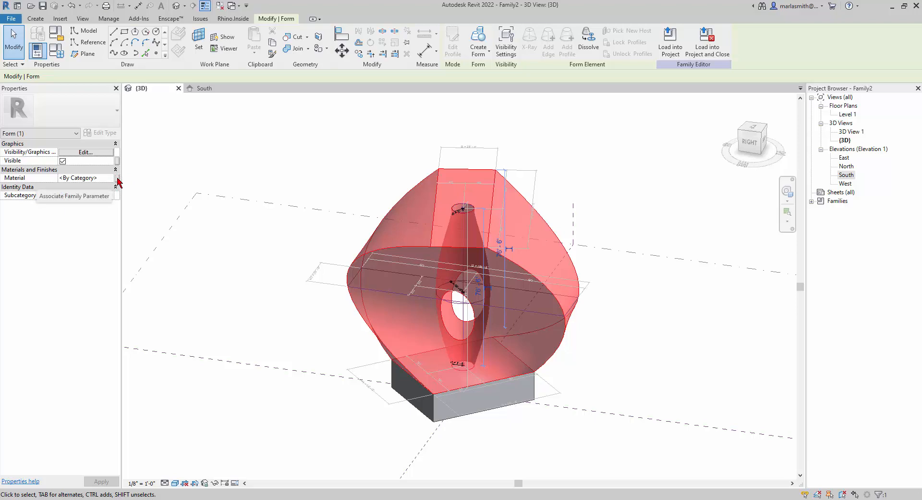
left_click(112, 178)
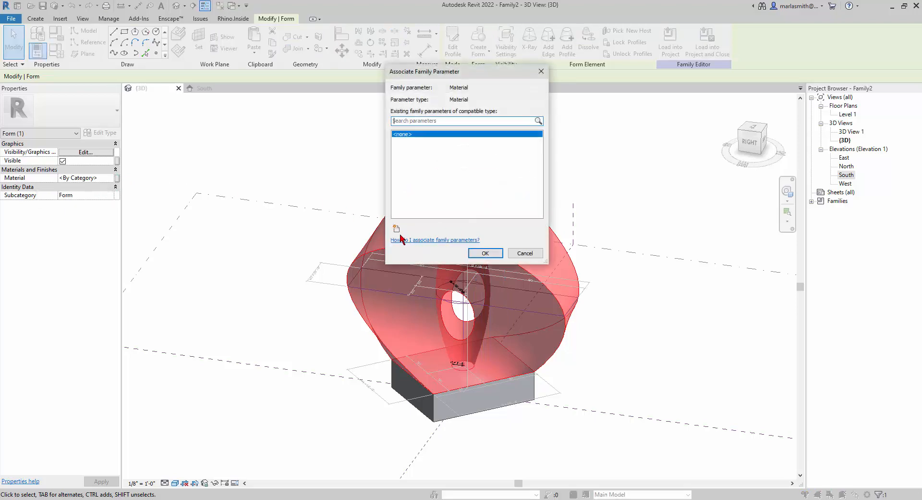
left_click(396, 228)
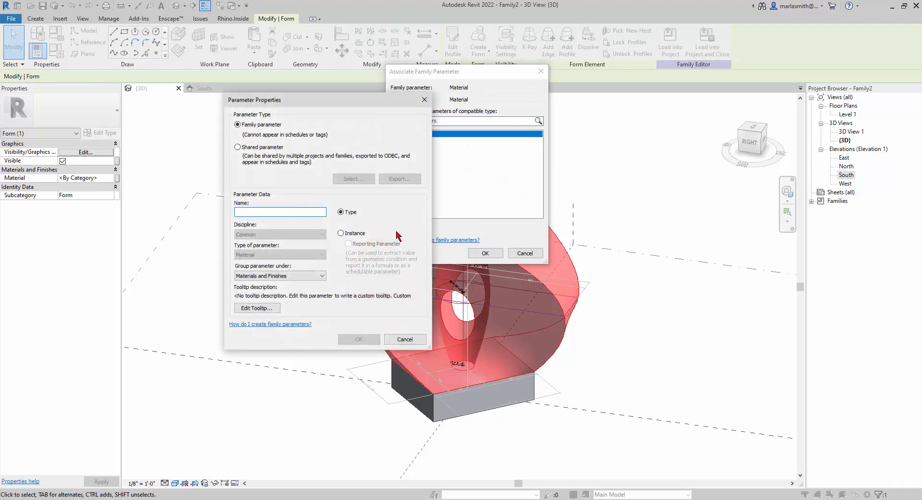
type("Mal")
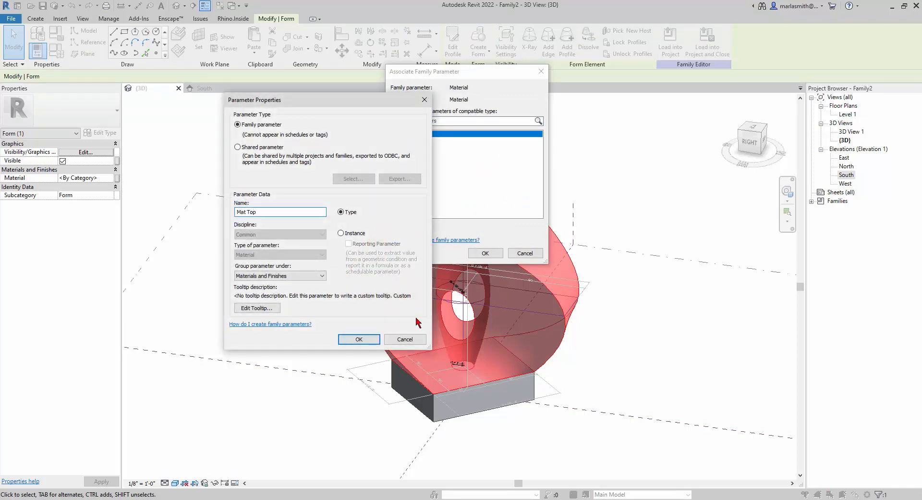
left_click(359, 340)
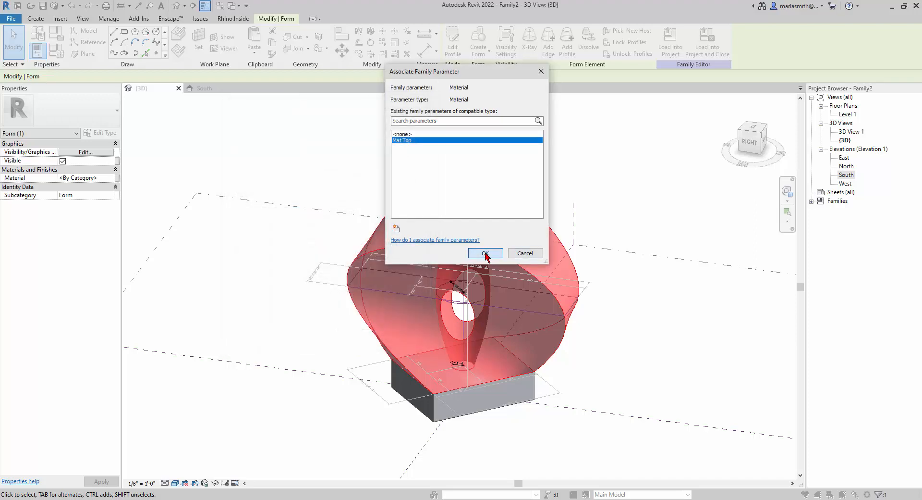
left_click(484, 252)
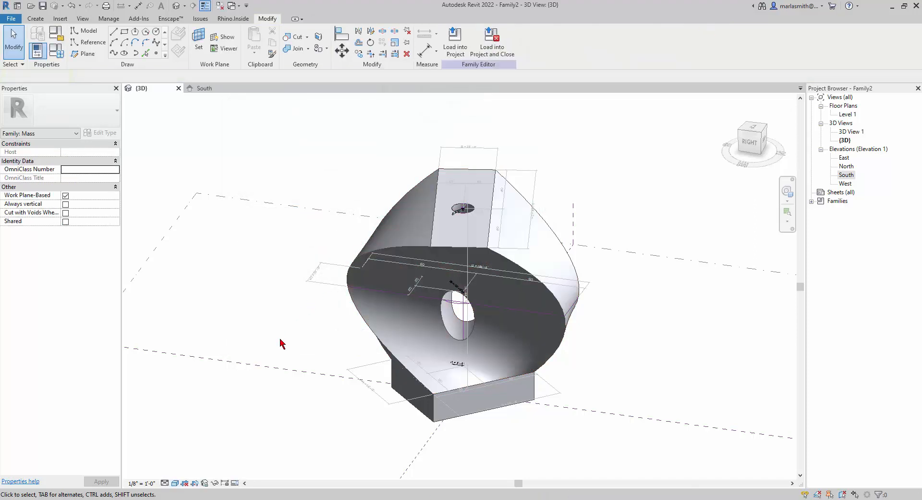
mouse_move(436, 418)
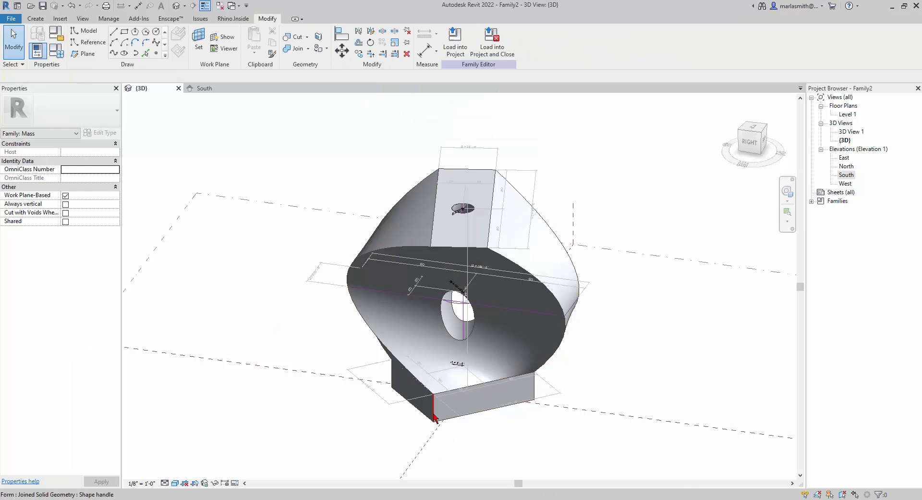
Step: Drive the rectangular base block's material by a new type parameter 'Mat Base'
left_click(459, 388)
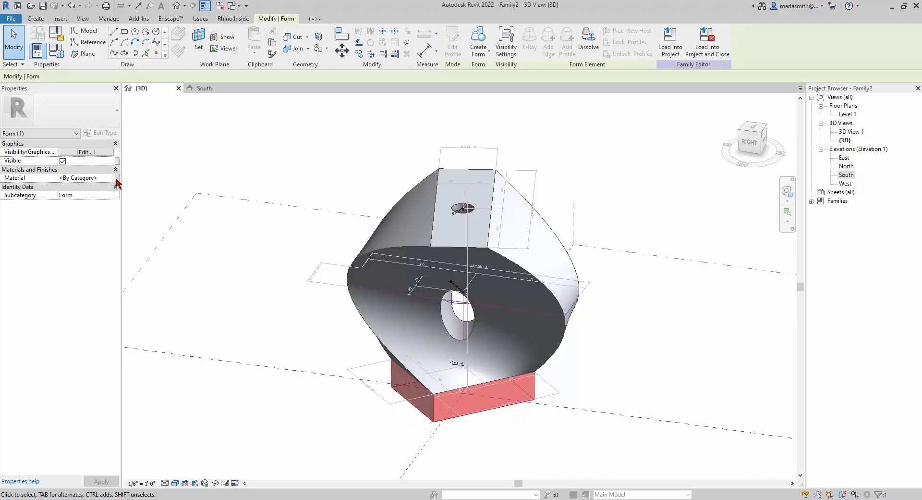
left_click(117, 178)
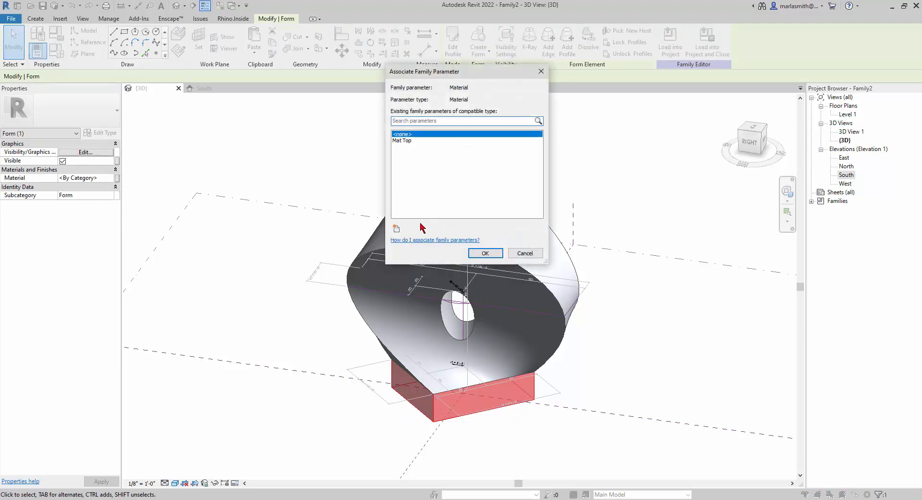
left_click(396, 229)
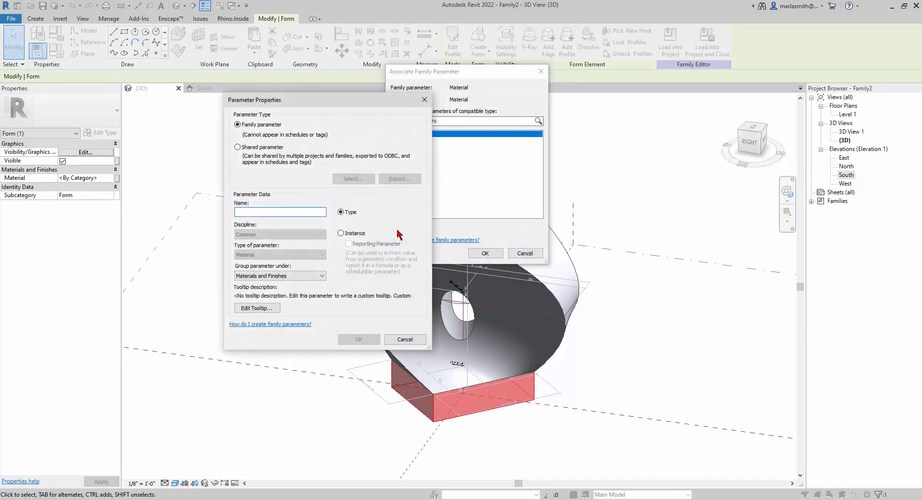
type("Mat Base")
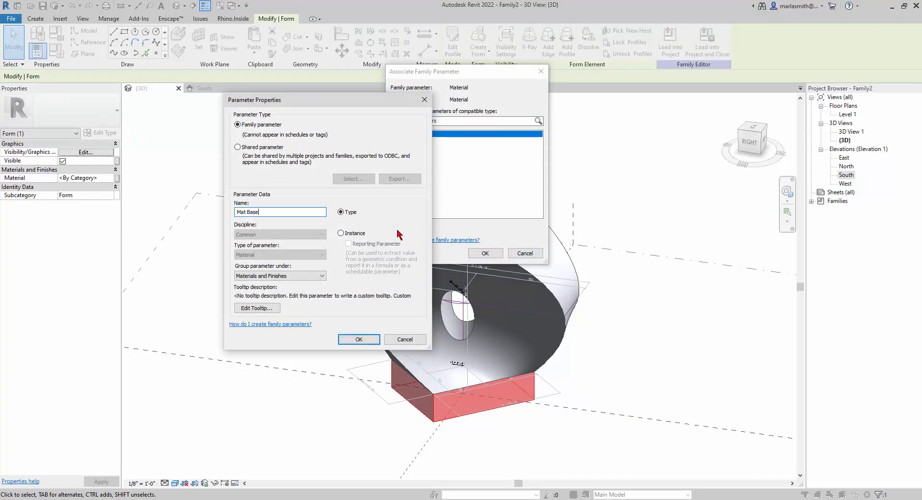
left_click(359, 339)
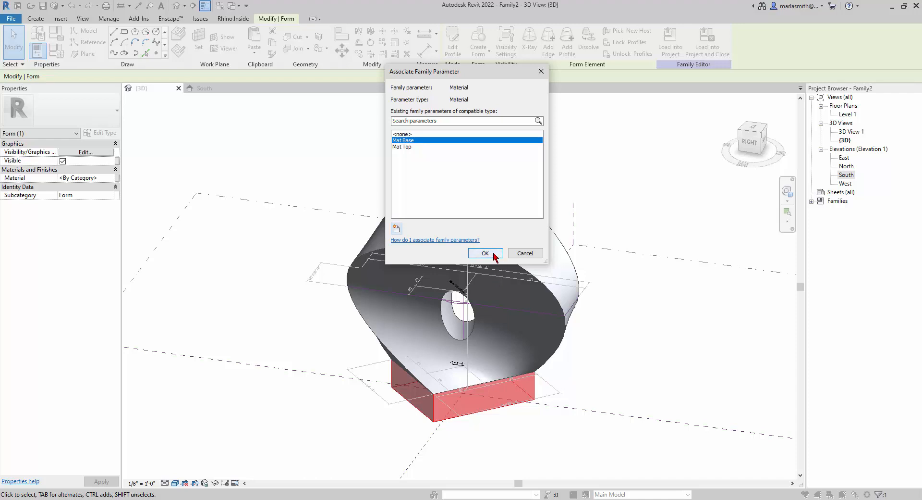
left_click(484, 252)
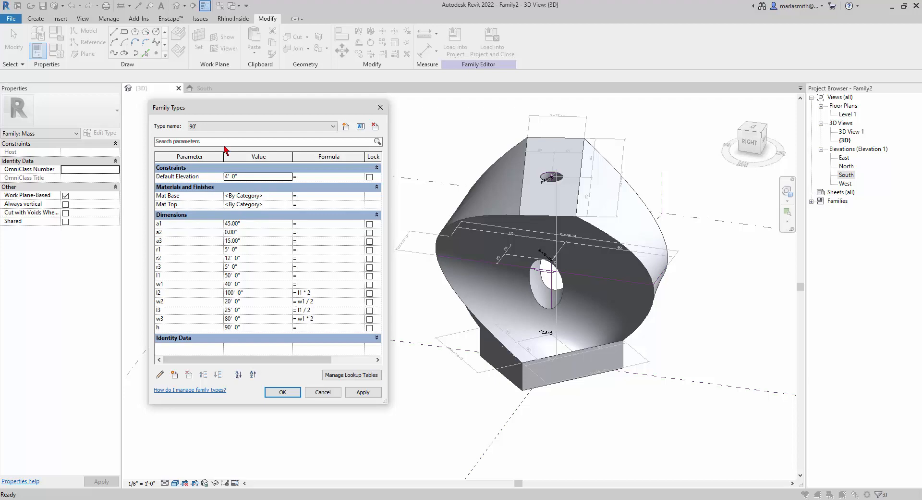
mouse_move(301, 206)
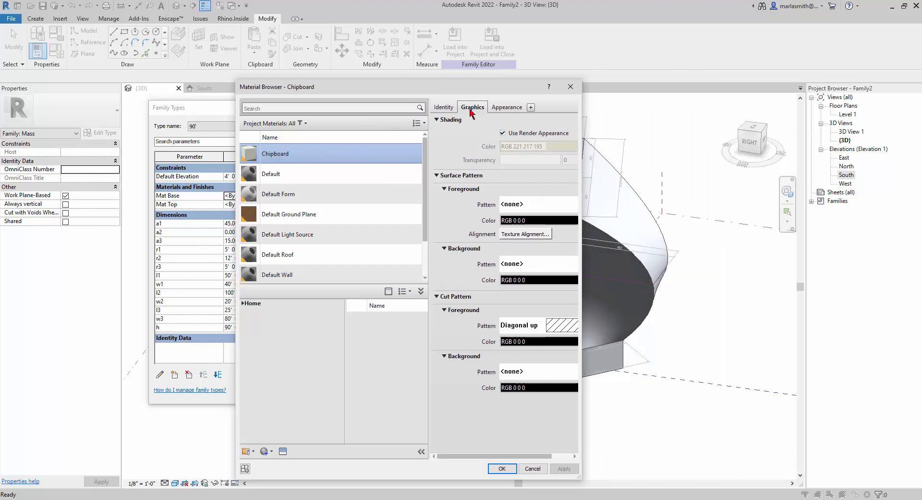
Step: Assign Chipboard with render appearance shading as the 90' type's Mat Base and apply it
left_click(503, 132)
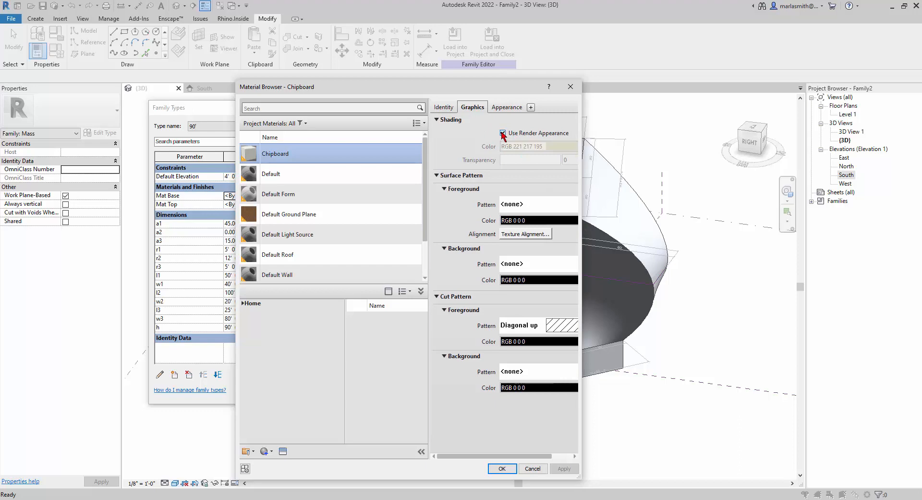
left_click(501, 468)
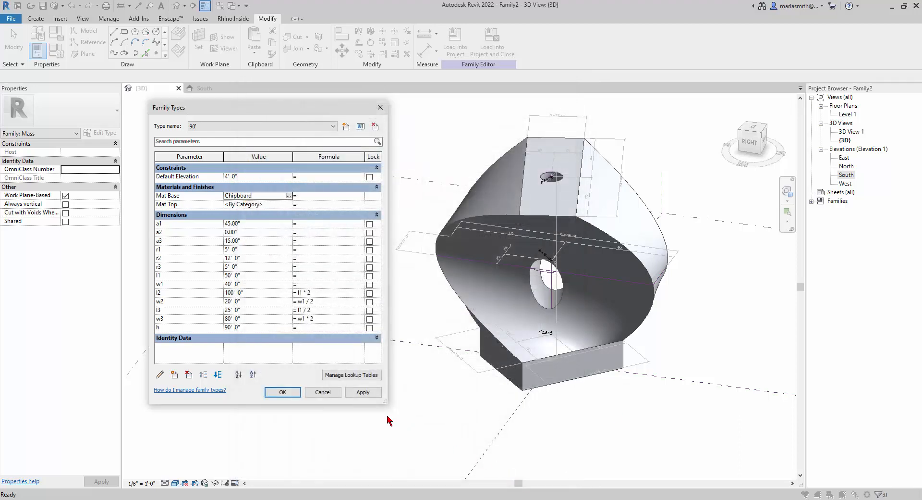
left_click(363, 392)
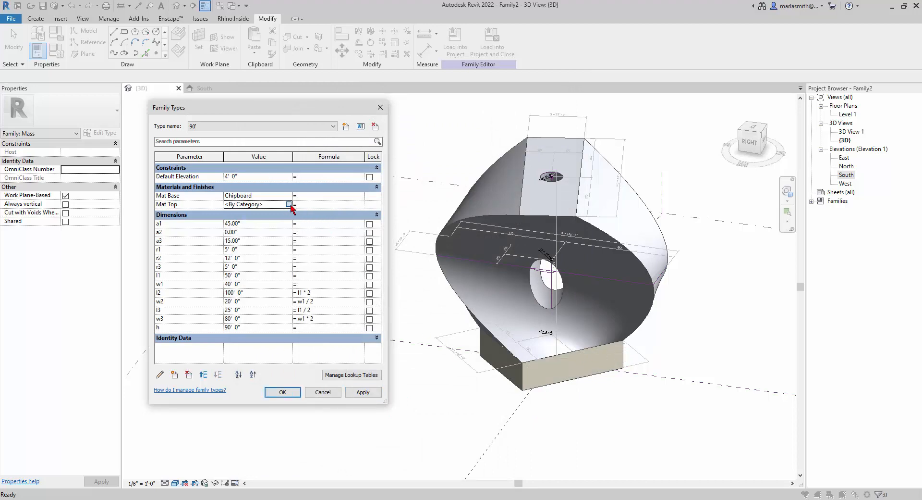
Step: Assign Glass as the 90' type's Mat Top, then move on toward the 70' type
left_click(289, 204)
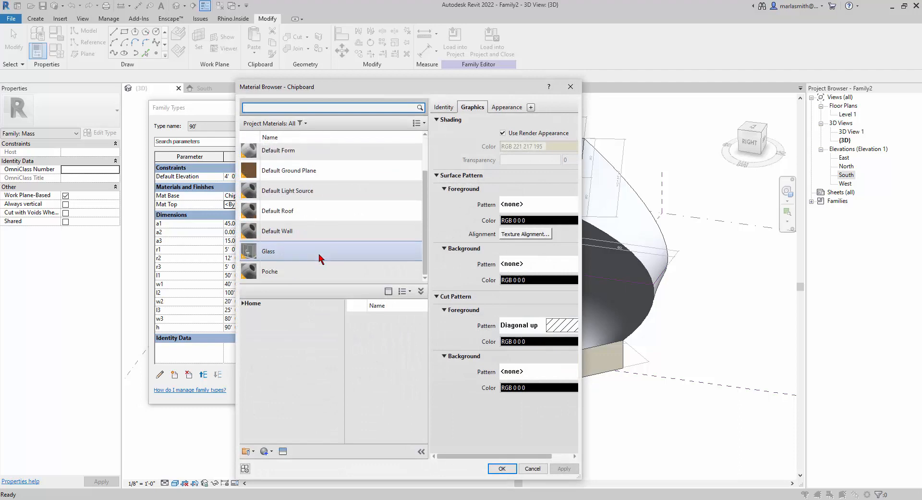
left_click(268, 252)
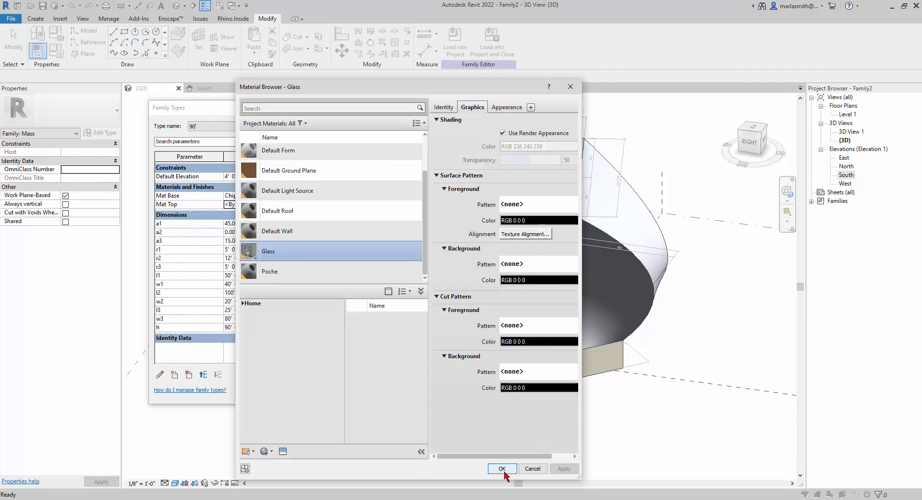
left_click(501, 468)
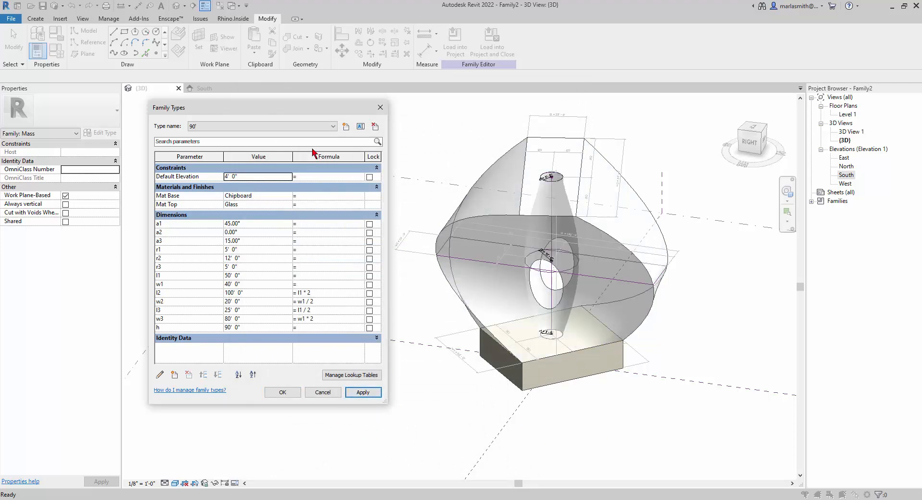
left_click(332, 126)
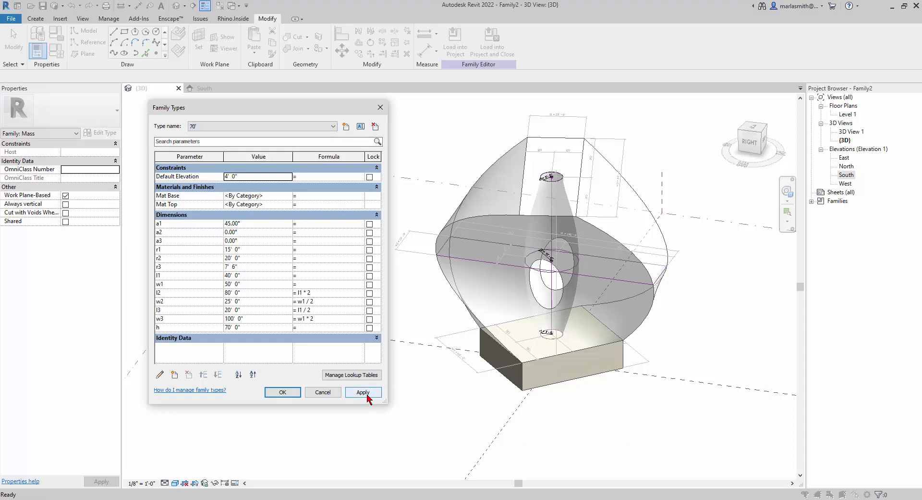
Step: Apply the 70' type and browse the AEC Materials metal library for Mat Base
left_click(363, 392)
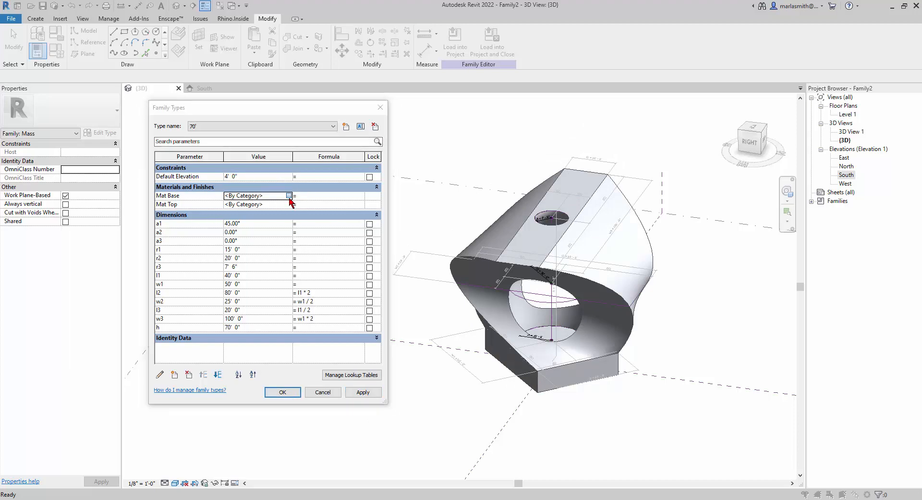
left_click(289, 195)
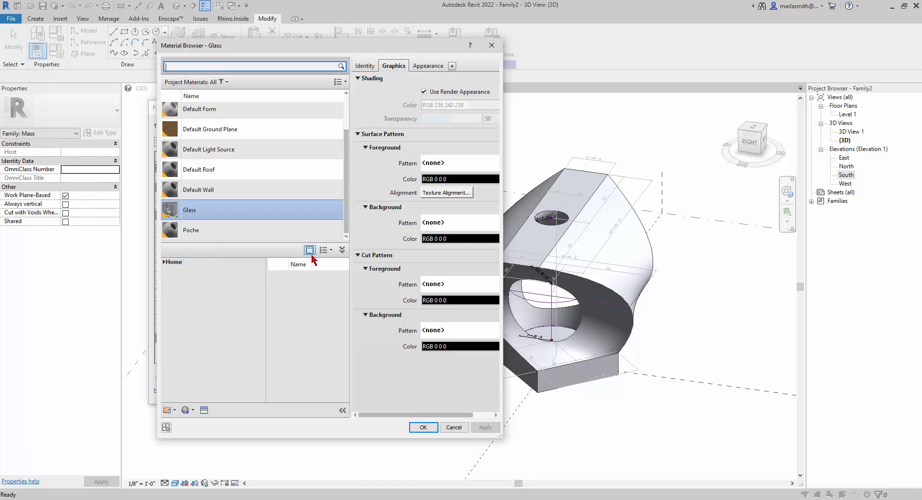
mouse_move(310, 250)
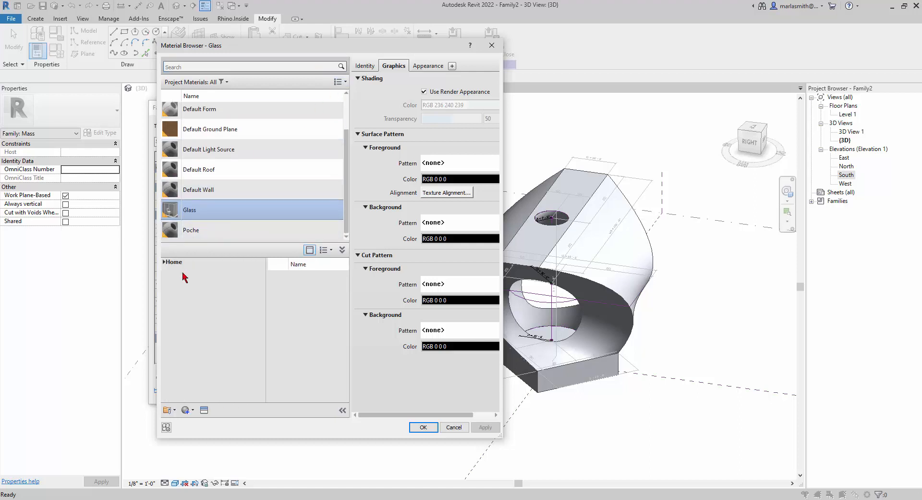
left_click(165, 262)
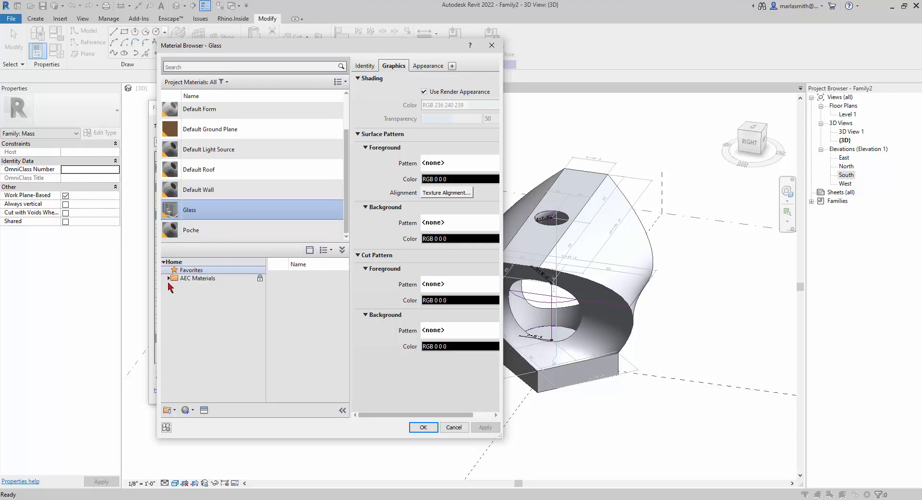
left_click(169, 277)
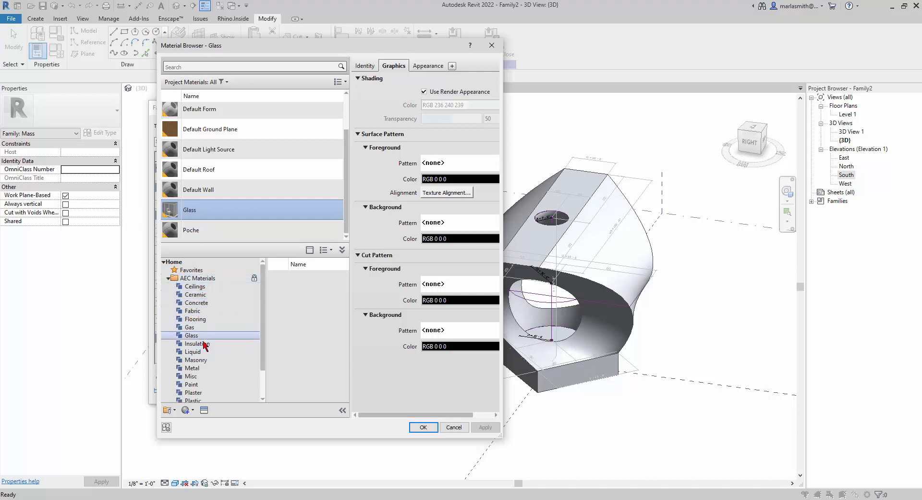
mouse_move(191, 376)
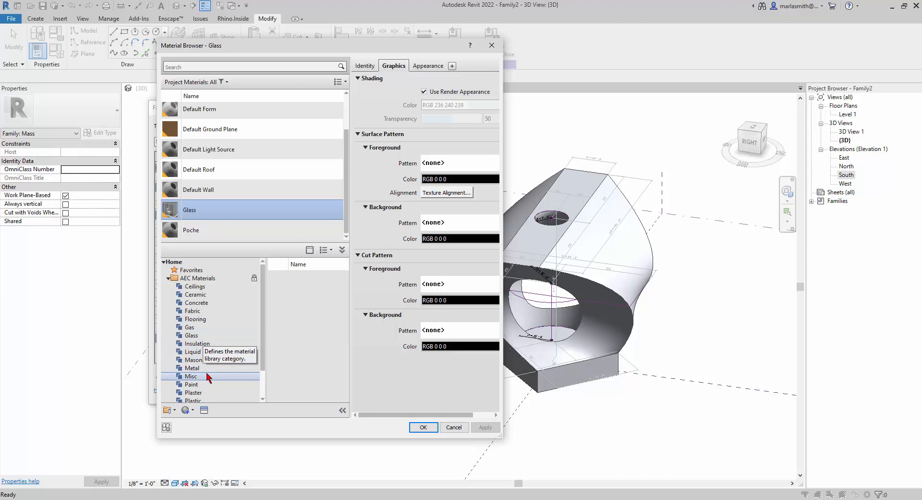
left_click(192, 368)
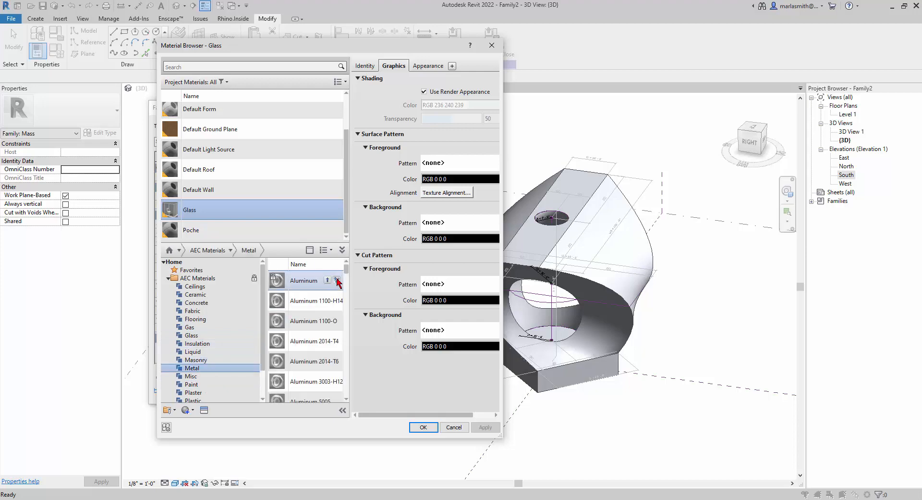
scroll("down", 3)
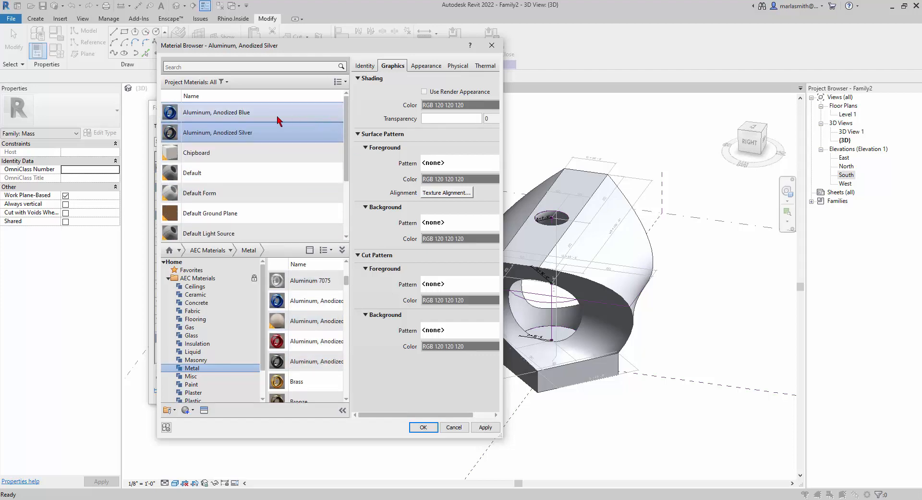
Step: Assign Aluminum, Anodized Blue with render appearance shading as Mat Base and apply it
left_click(216, 111)
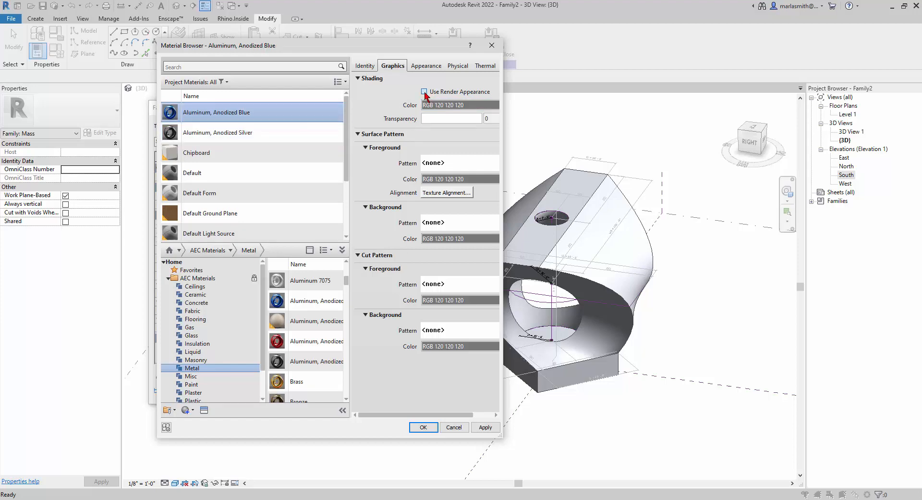
left_click(424, 92)
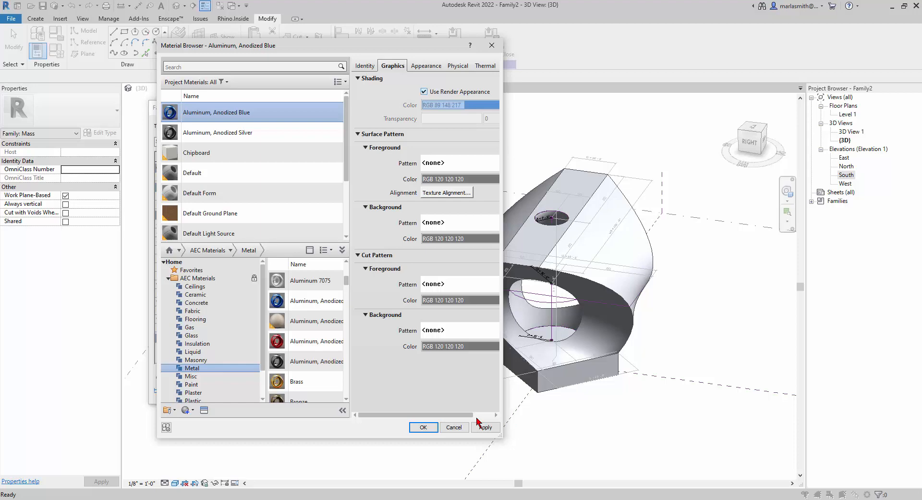
left_click(423, 426)
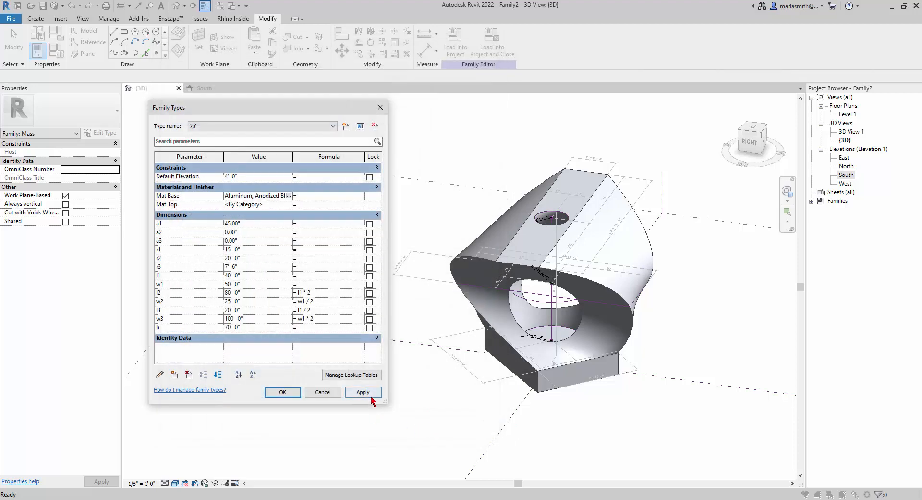
left_click(364, 392)
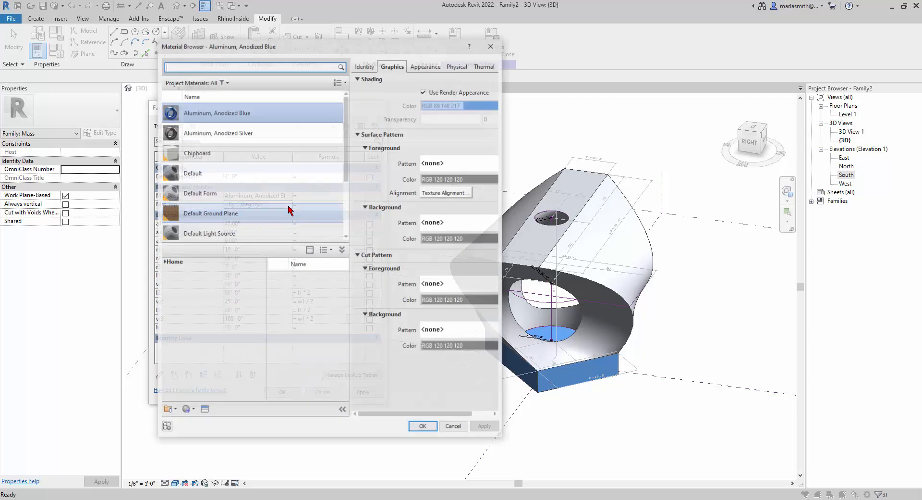
Step: Assign Aluminum, Anodized Silver as the 70' type's Mat Top and apply it
left_click(218, 133)
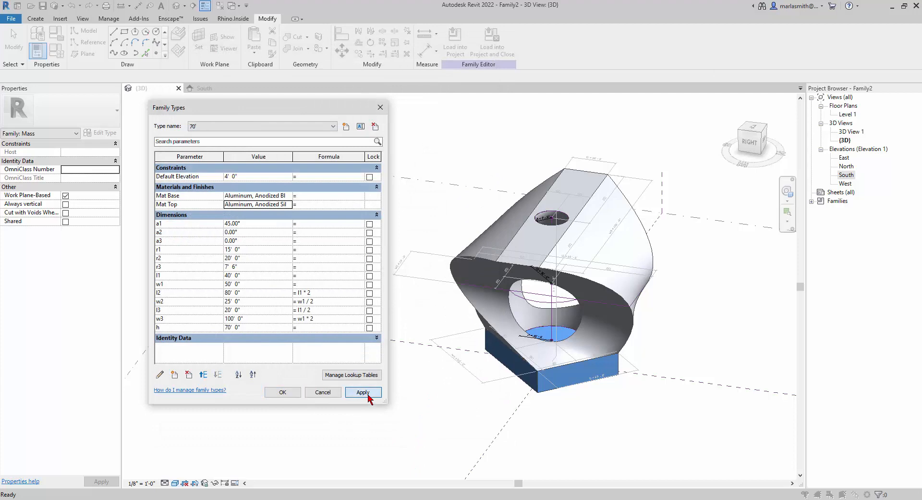
left_click(363, 392)
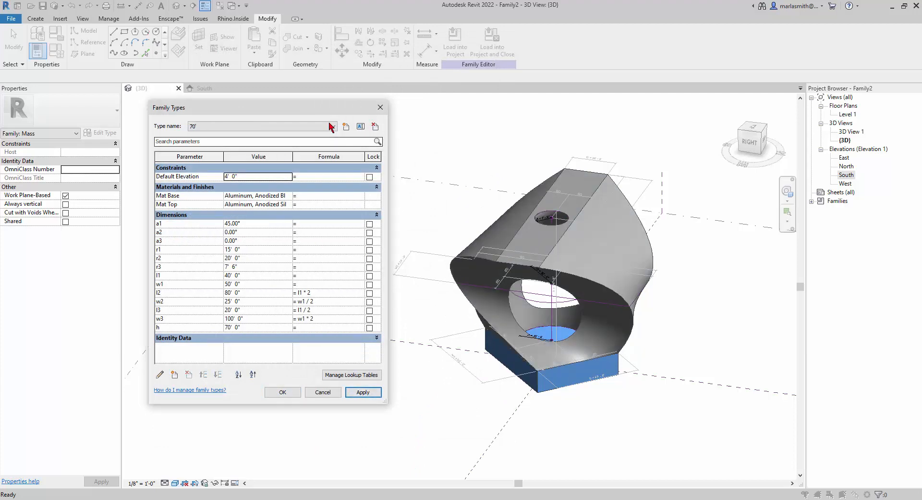
Step: Switch to the 50' type and browse the AEC Materials plastic library for Mat Base
left_click(333, 126)
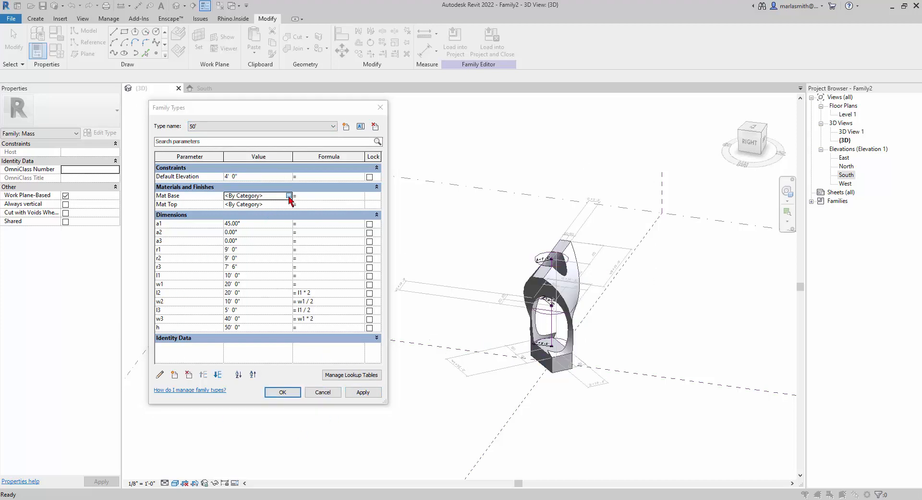
left_click(290, 195)
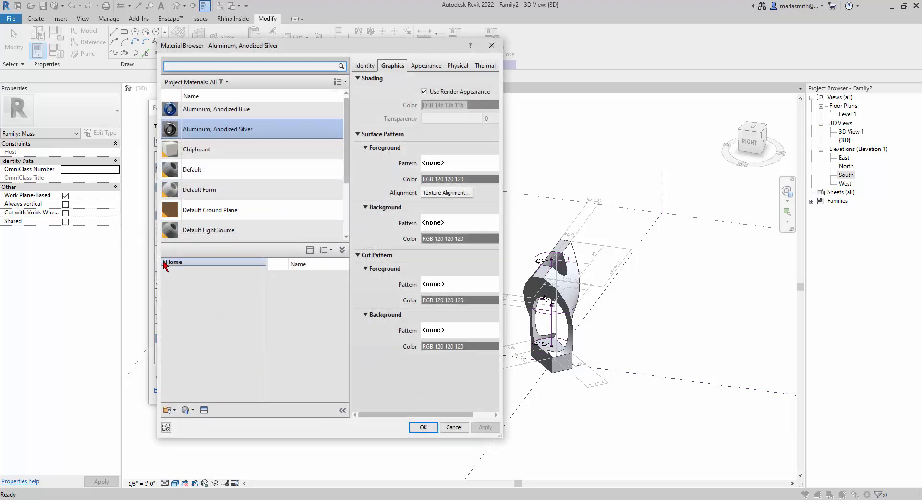
left_click(161, 261)
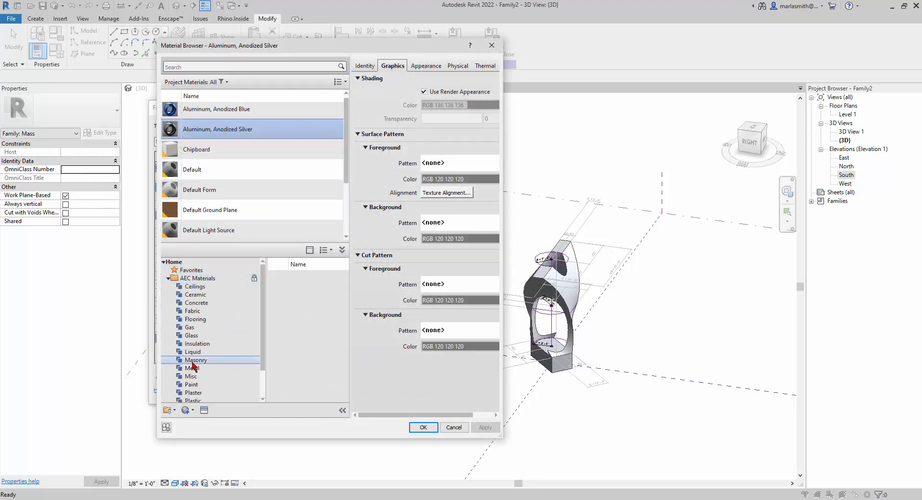
mouse_move(194, 365)
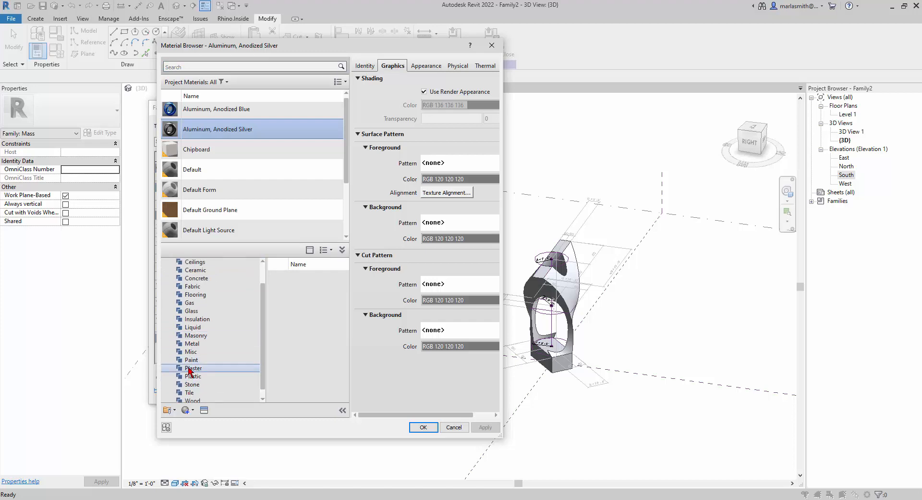
left_click(193, 368)
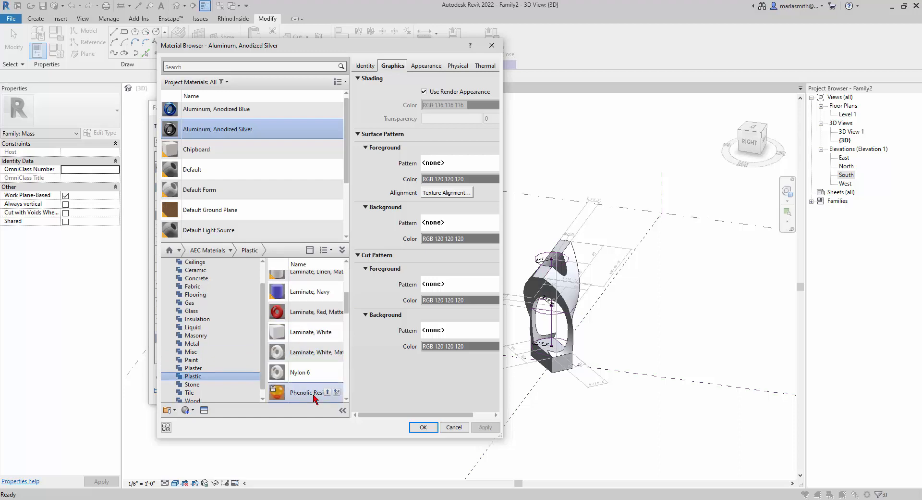
Step: Assign Phenolic Resin with render appearance shading as the 50' type's Mat Base
left_click(329, 392)
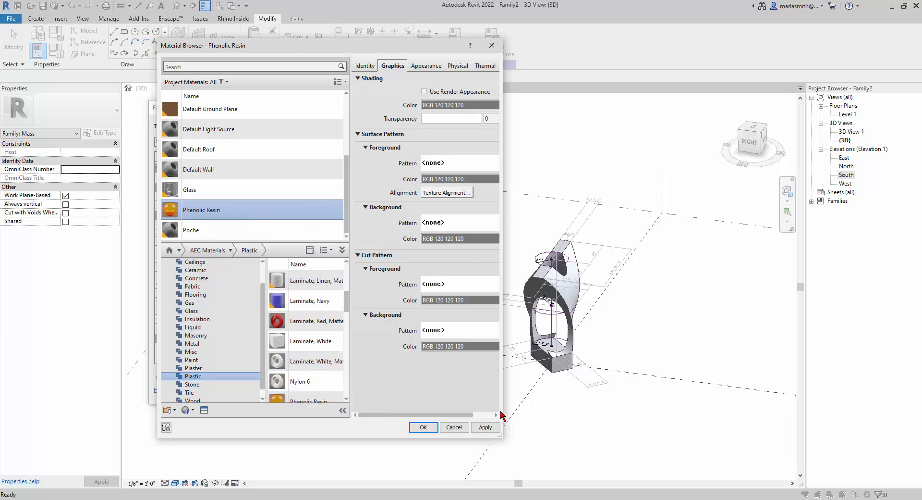
left_click(423, 91)
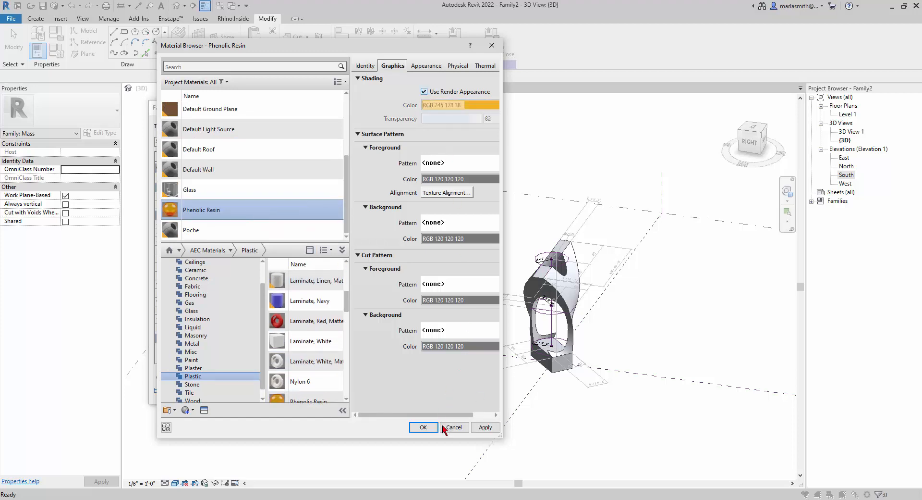
left_click(423, 427)
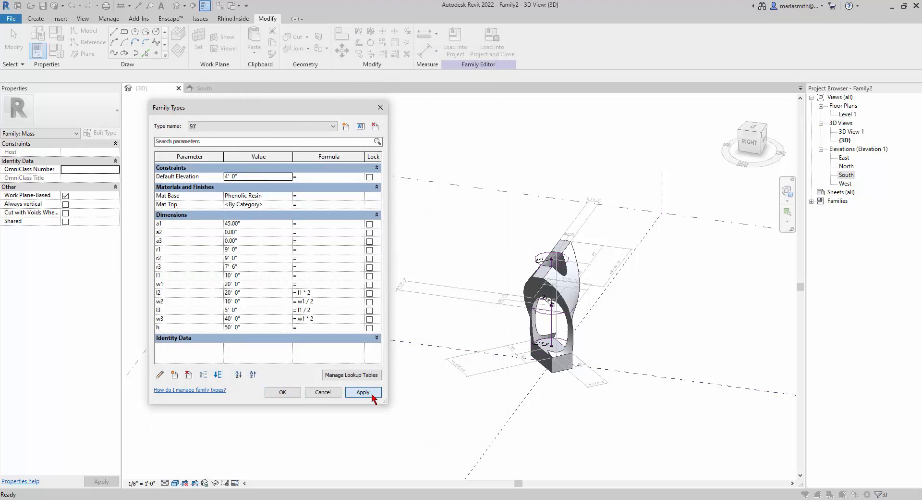
Step: Assign Laminate, Red, Matte as the 50' type's Mat Top and close Family Types keeping changes
left_click(363, 392)
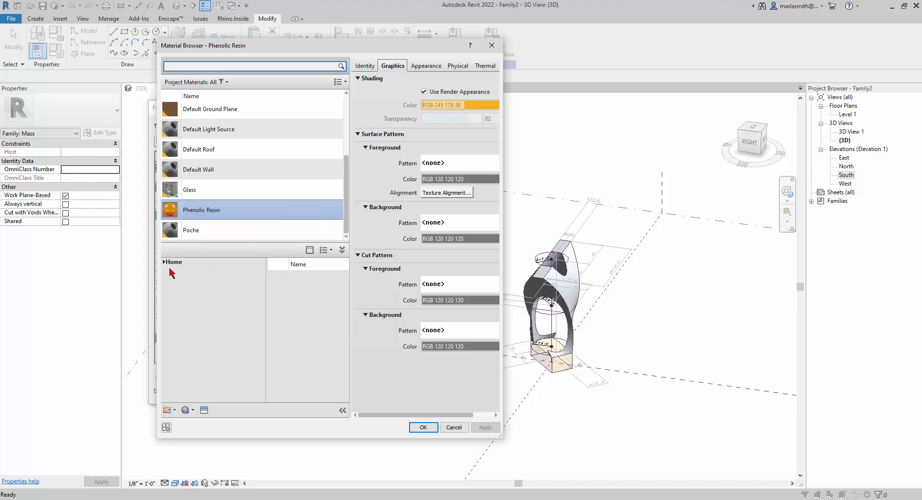
left_click(174, 261)
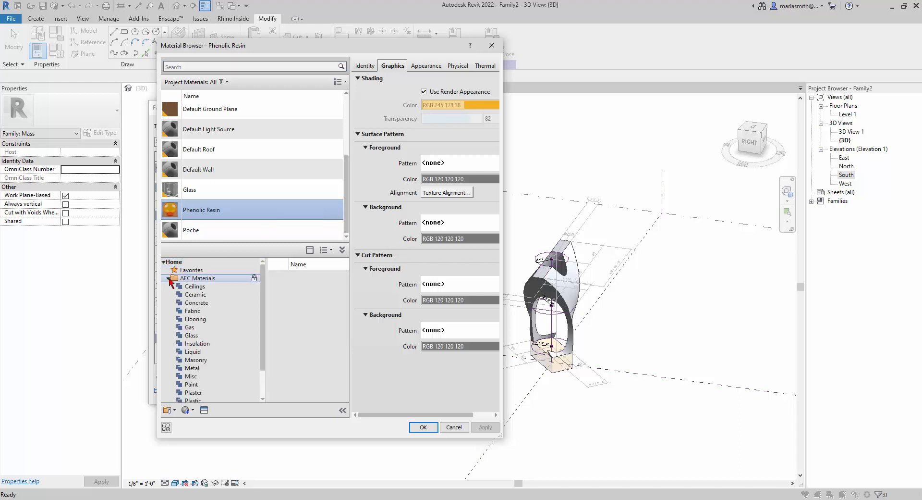
left_click(193, 400)
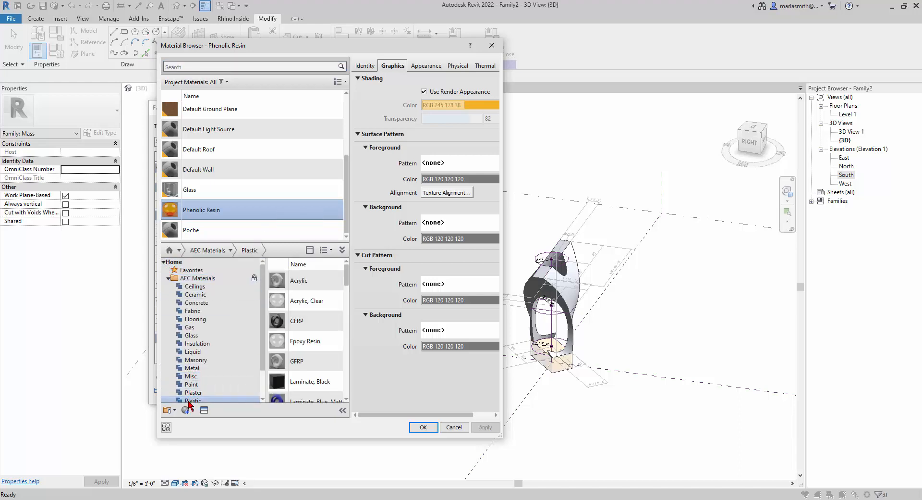
scroll("down", 3)
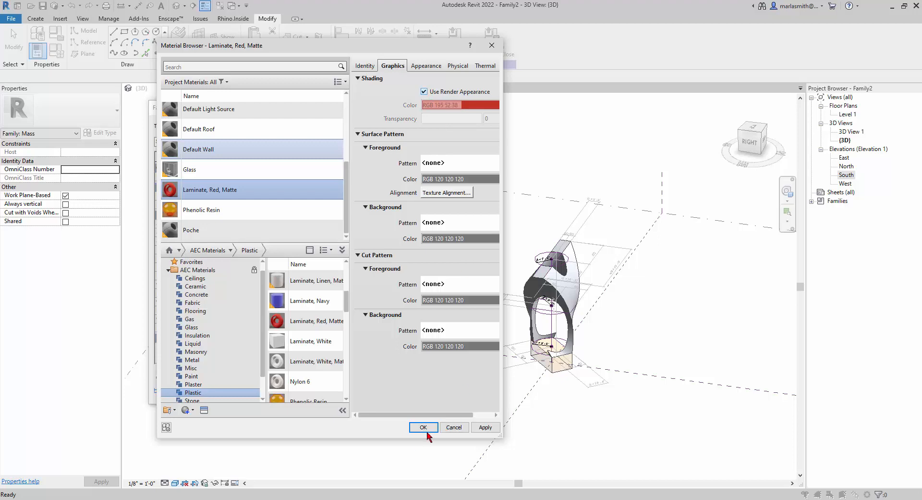
left_click(423, 426)
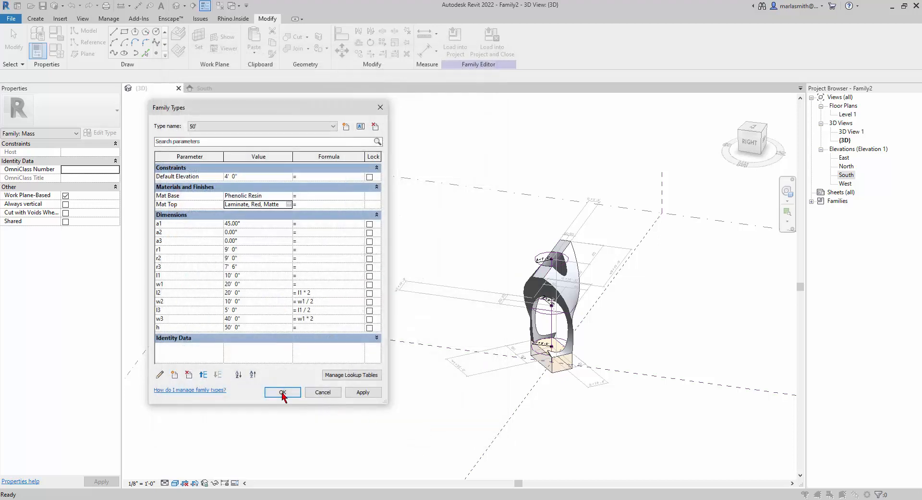
left_click(282, 393)
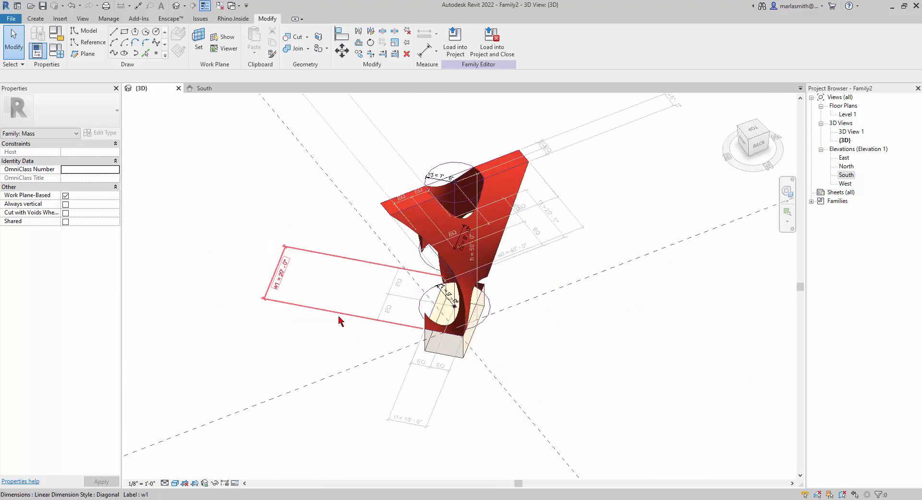
Step: Hide the dimension and reference plane categories, then isolate the mass form in the view
left_click(281, 271)
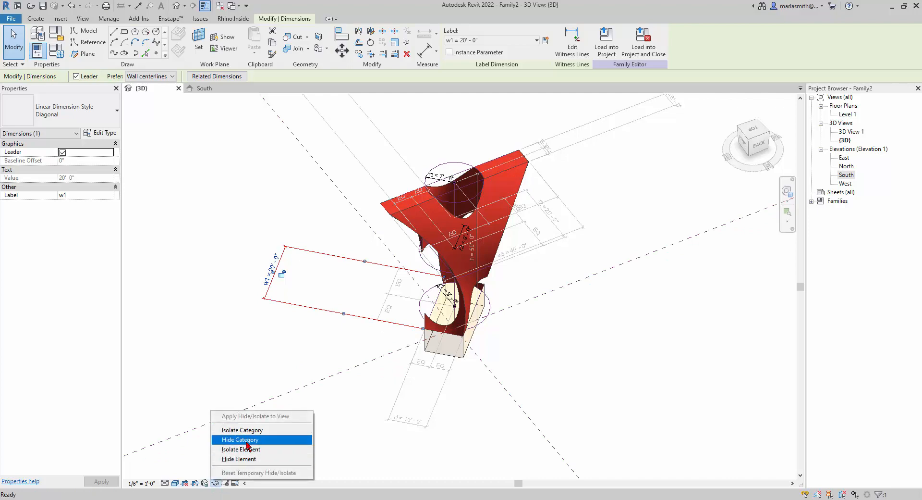
left_click(239, 440)
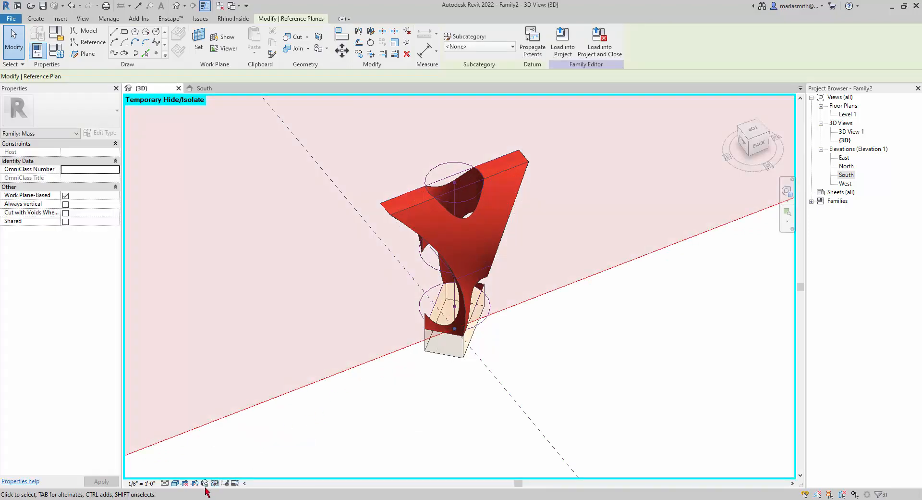
left_click(204, 482)
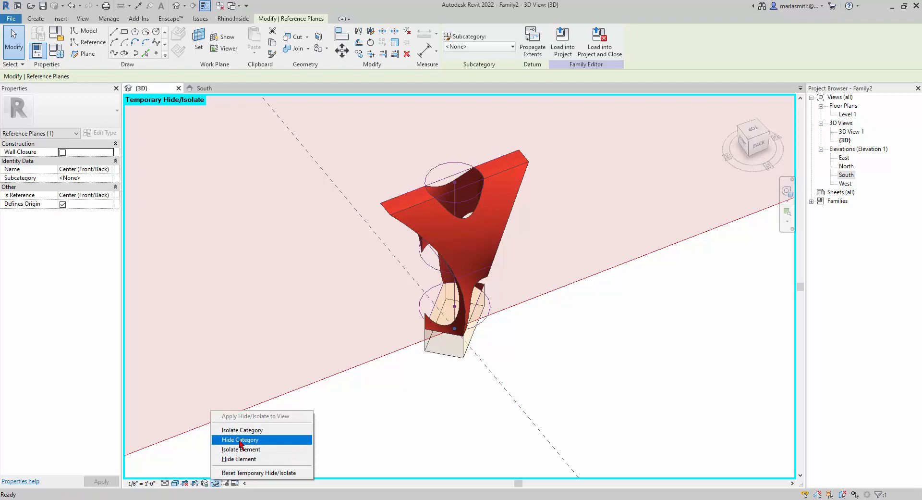
left_click(239, 439)
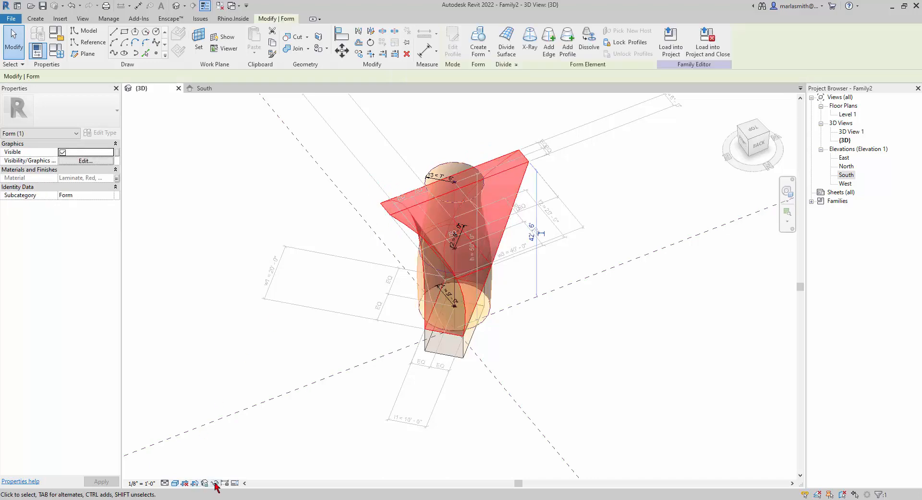
left_click(215, 482)
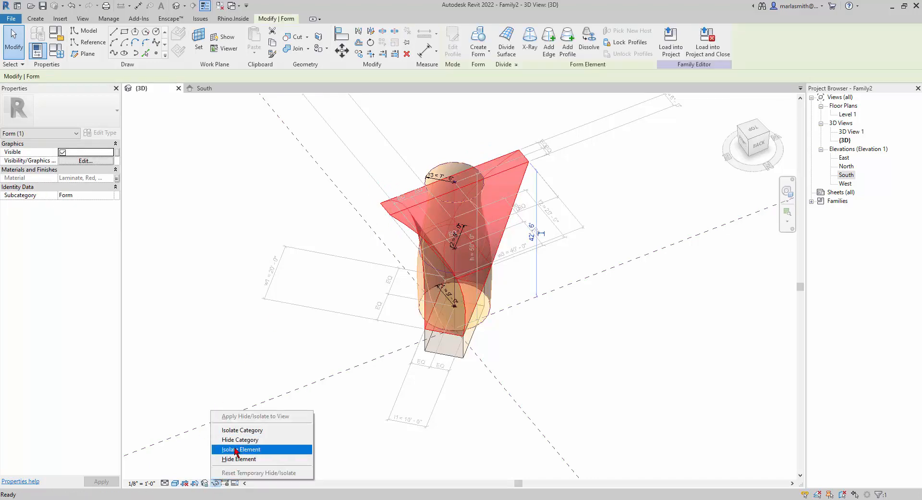
left_click(240, 449)
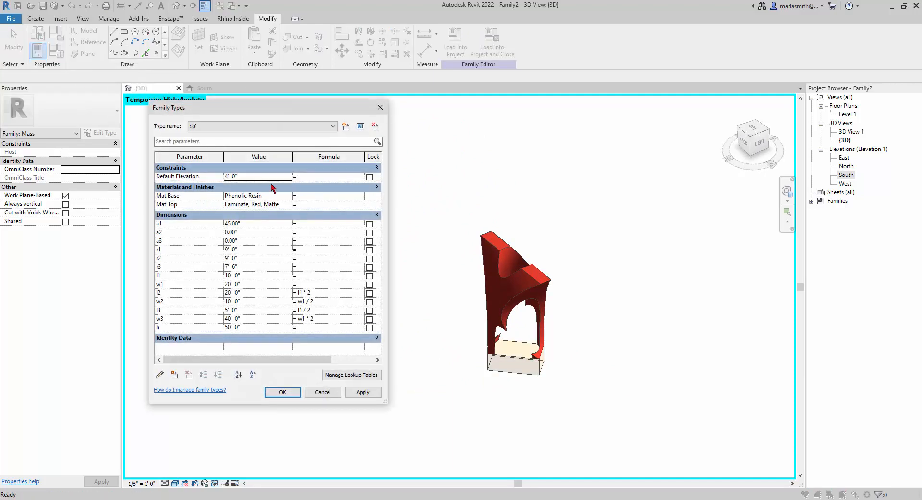
Step: Switch the model through the 70' and 90' types to review their materials
left_click(333, 126)
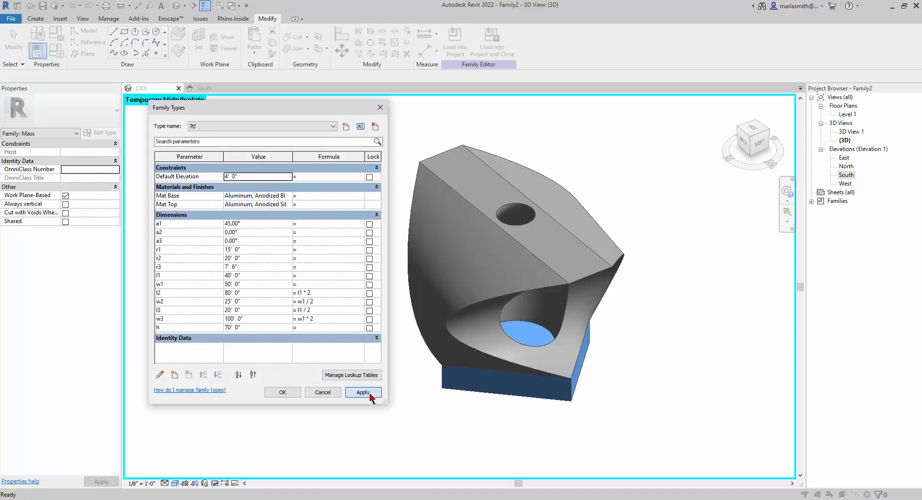
left_click(333, 126)
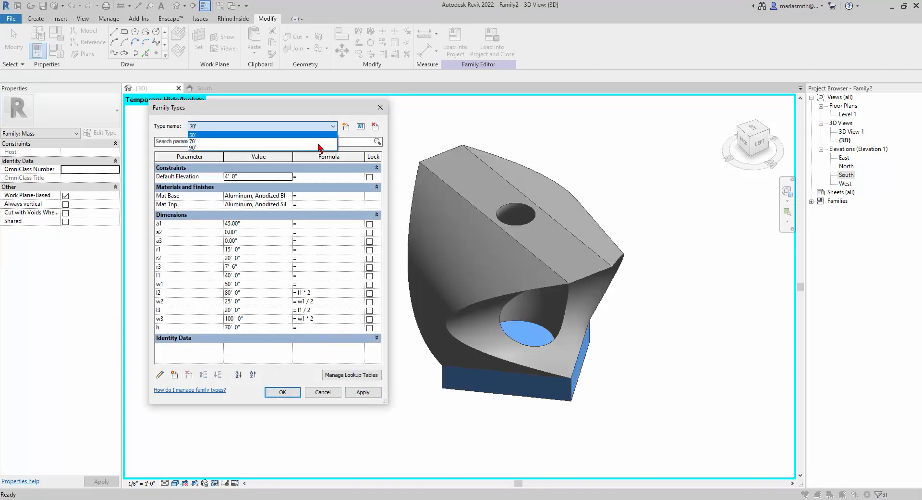
left_click(194, 147)
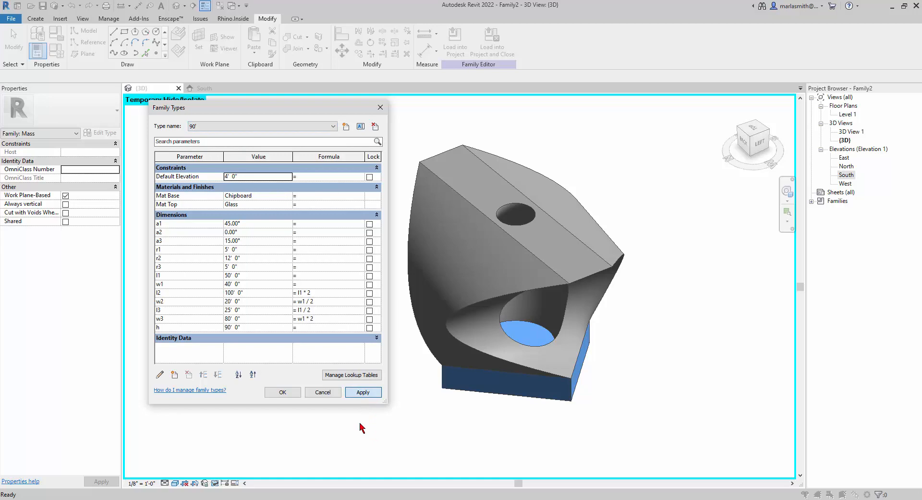